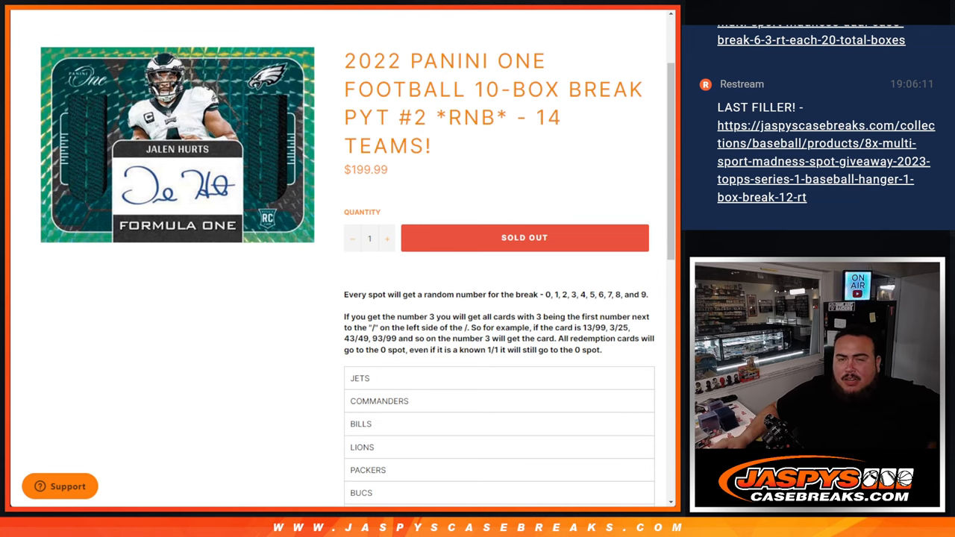
- Shuffle the digits 0 through 9 into random order with the List Randomizer
scroll("down", 3)
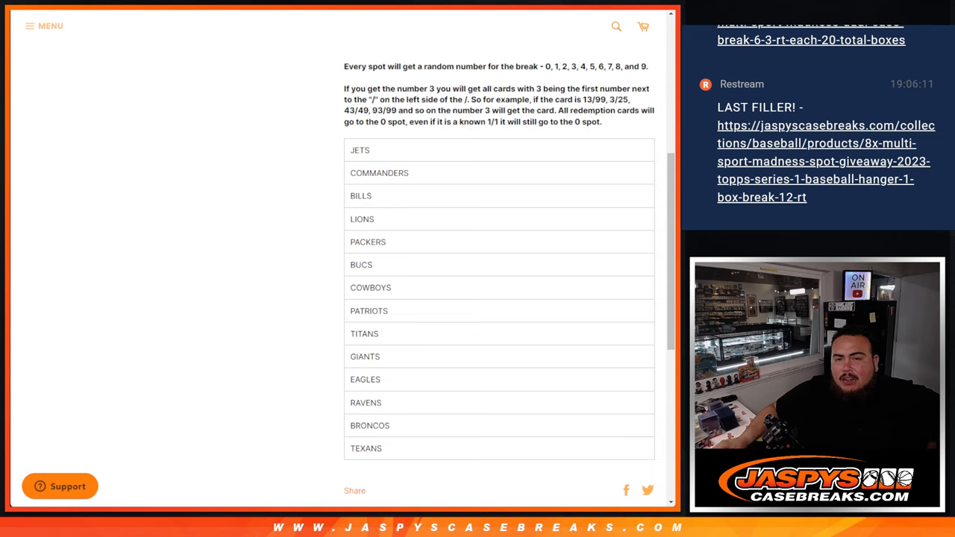
left_click_drag(343, 88, 638, 88)
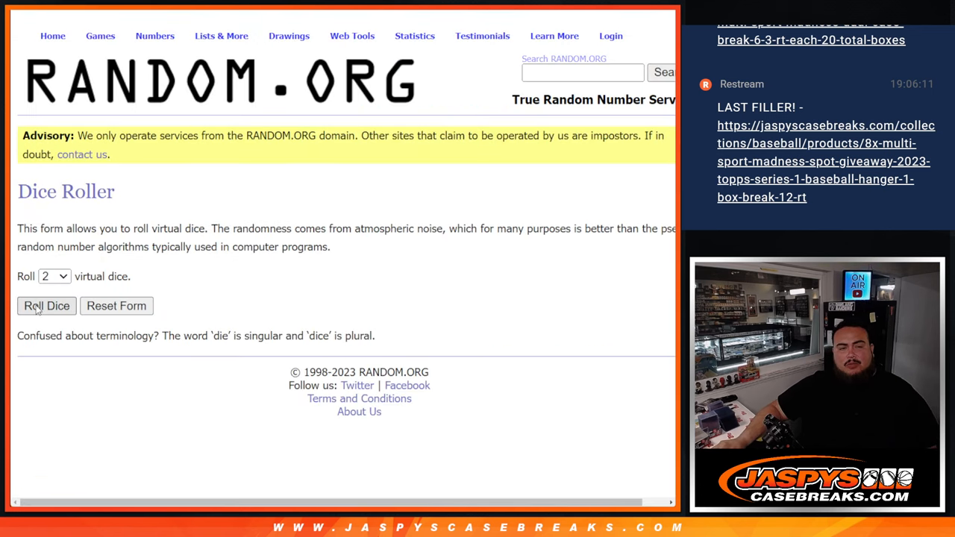
left_click(46, 306)
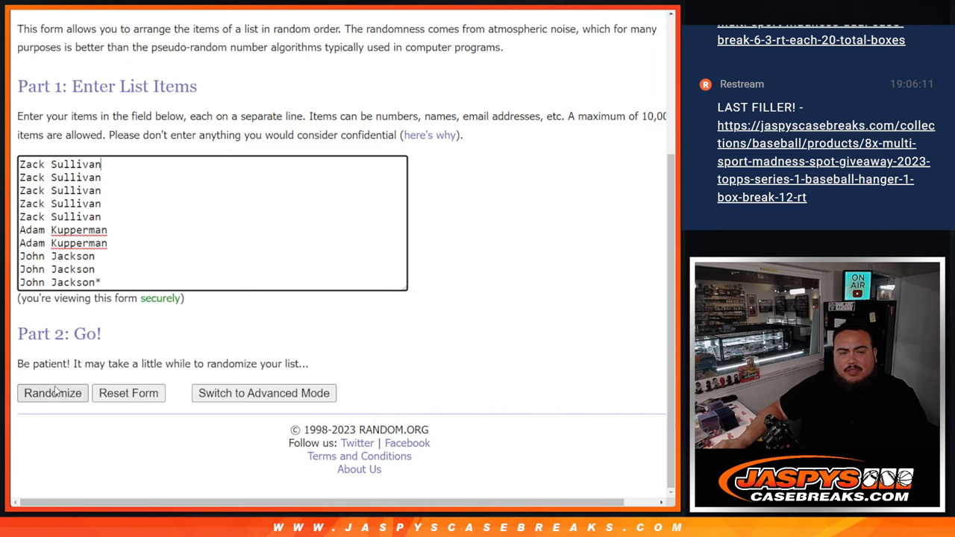
left_click(53, 393)
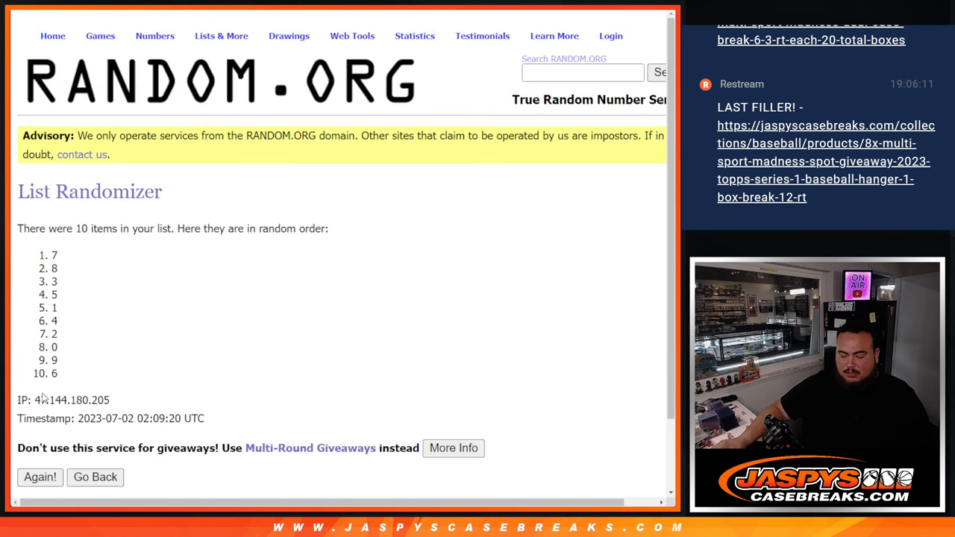
left_click(39, 478)
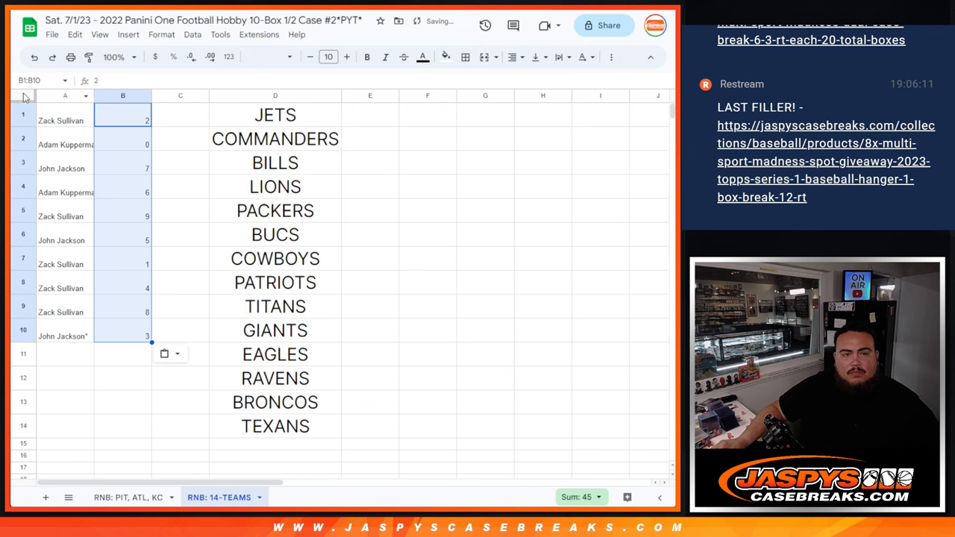
- Enlarge all rows to font size 24 and review rows 2, 4, 5 and 9 for their numbers
left_click(328, 57)
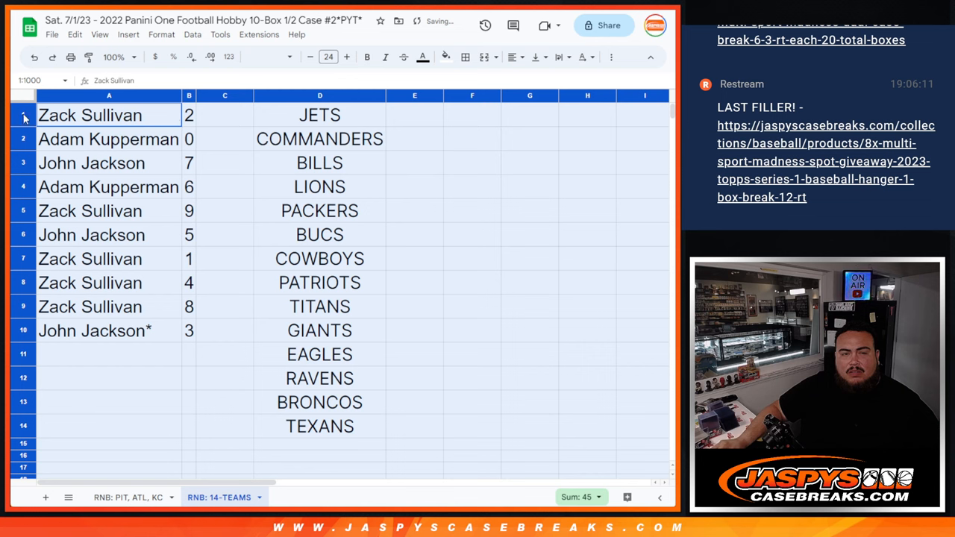
left_click(109, 138)
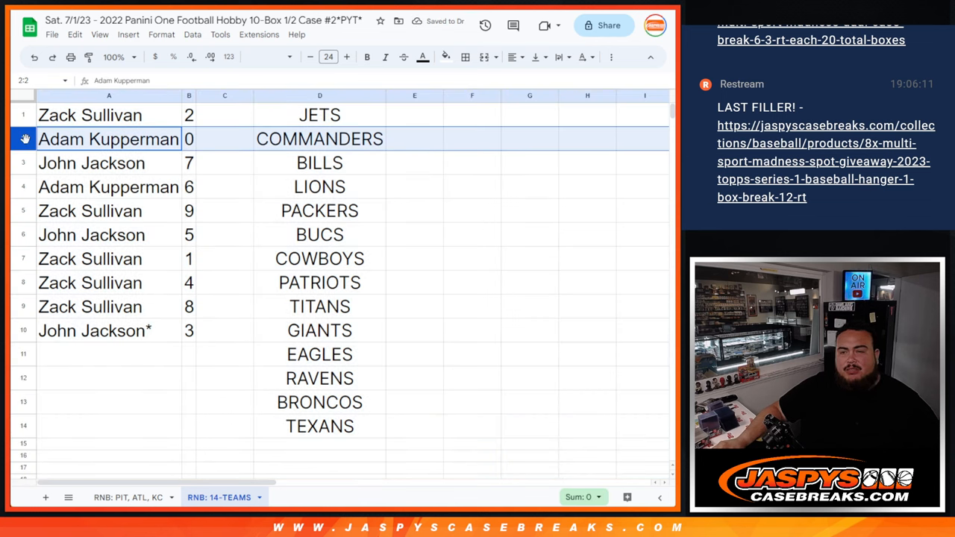
left_click(107, 187)
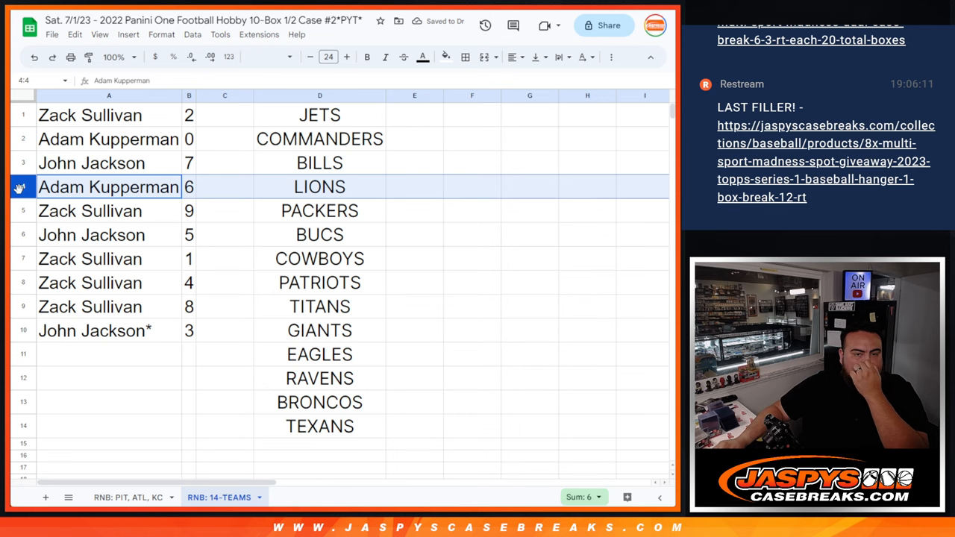
left_click(90, 210)
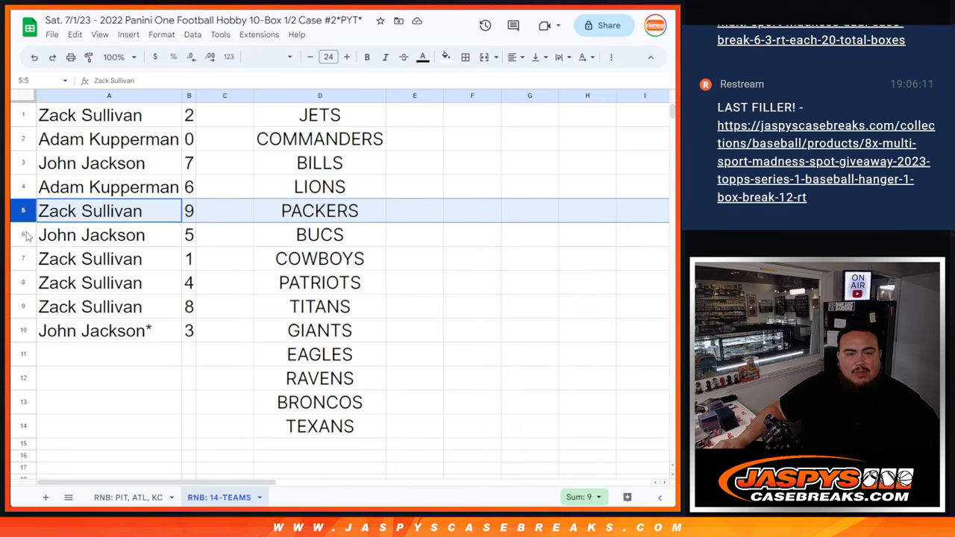
left_click(108, 258)
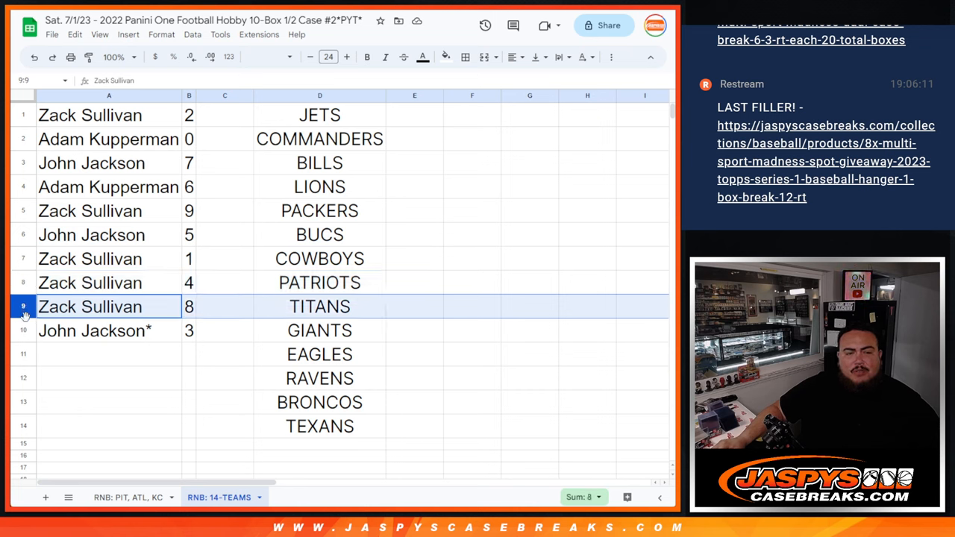
left_click(95, 331)
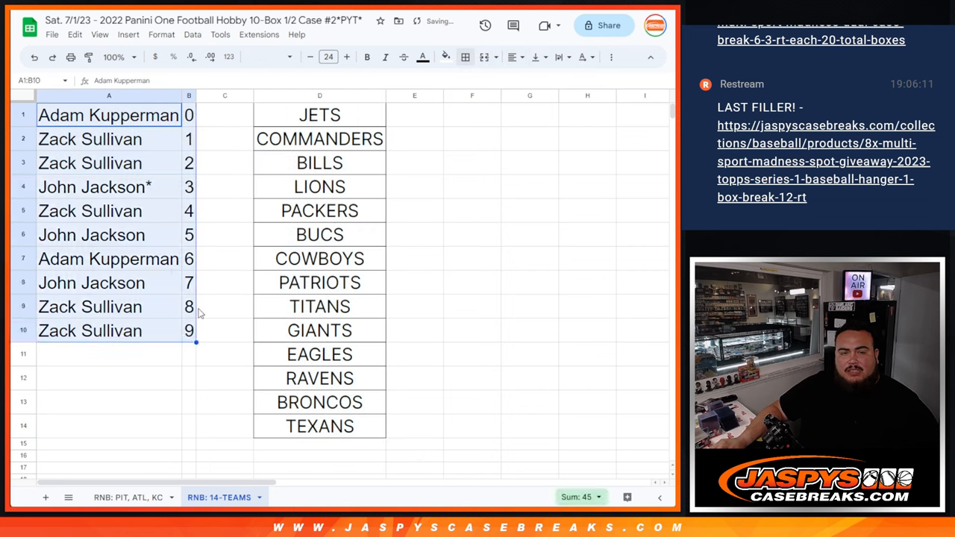
- Bring up border options for the sorted A1:B10 range
left_click(465, 56)
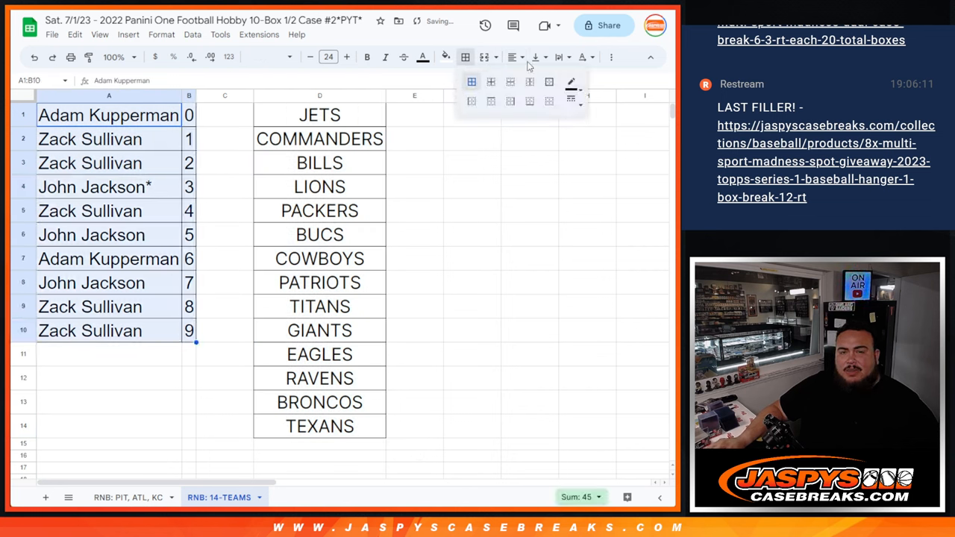